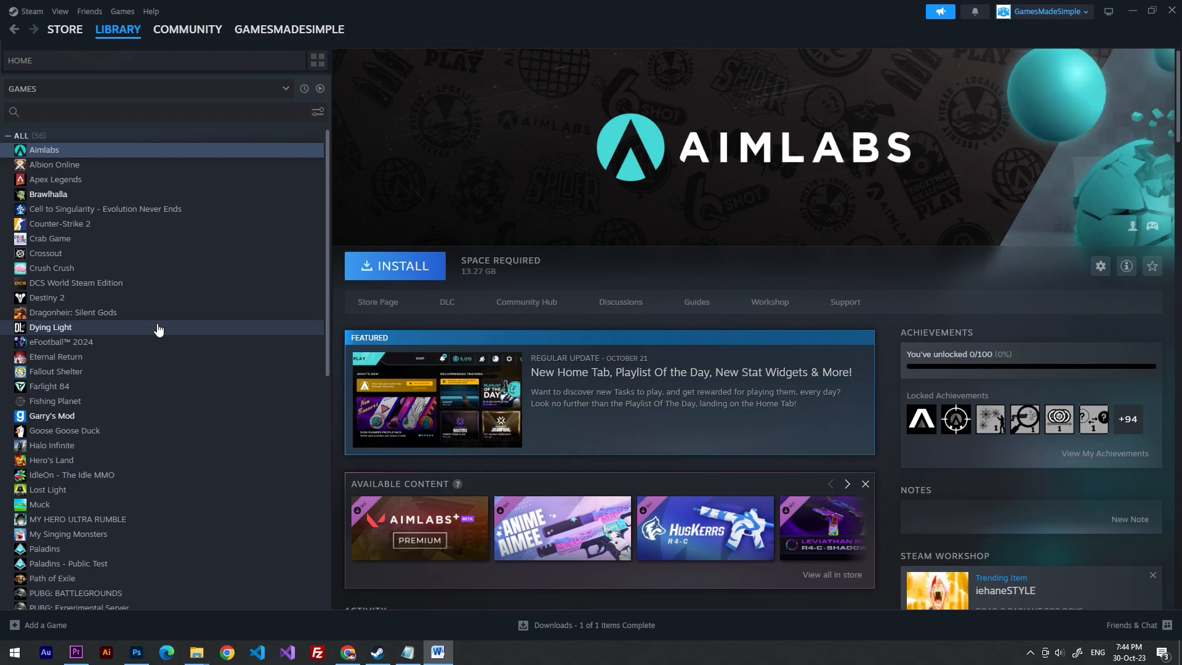
Select Albion Online in the library list to show its page.
left_click(54, 164)
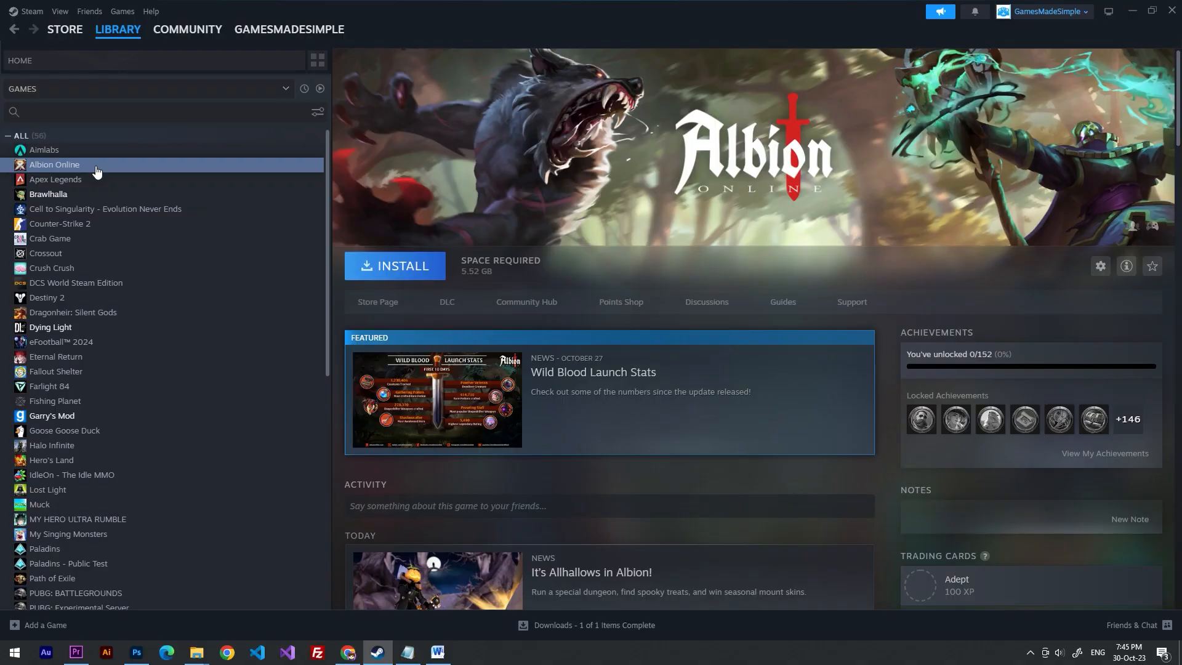
mouse_move(244, 181)
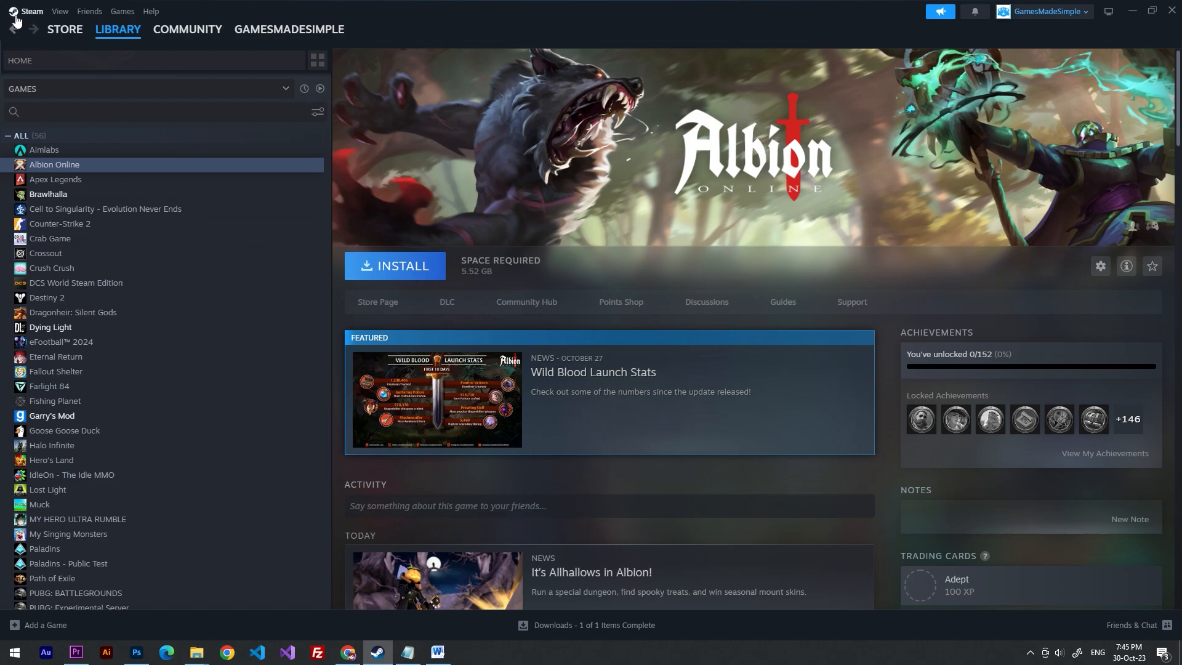
Open Steam Settings from the Steam menu and go to the In Game section.
left_click(31, 11)
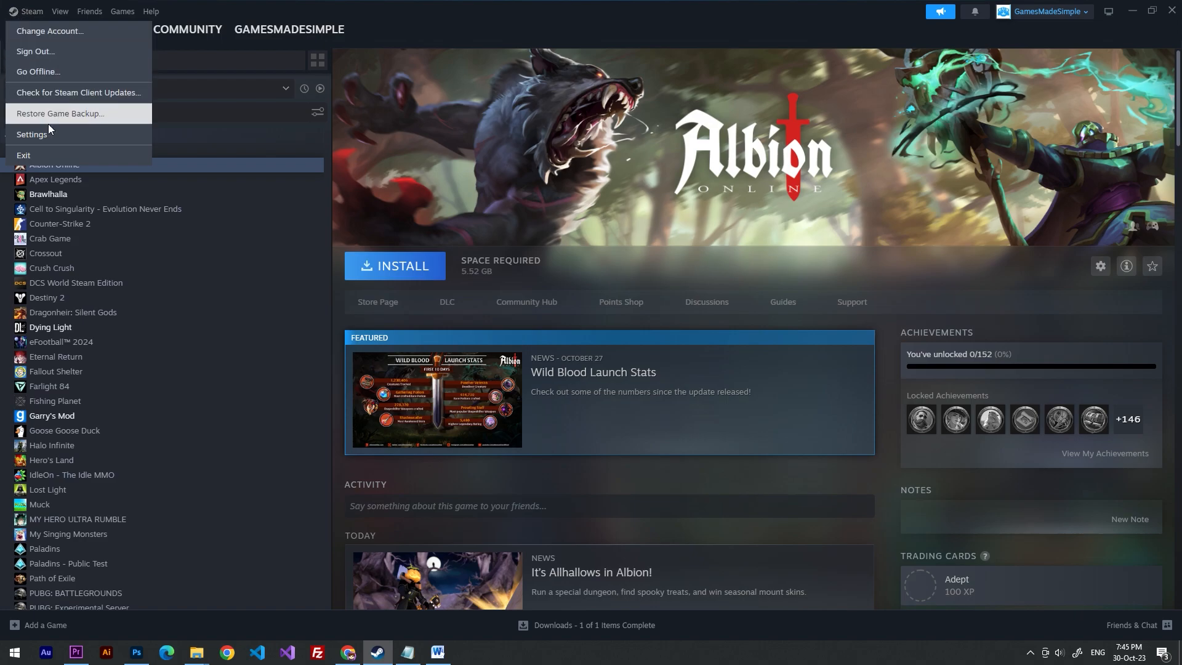
left_click(31, 134)
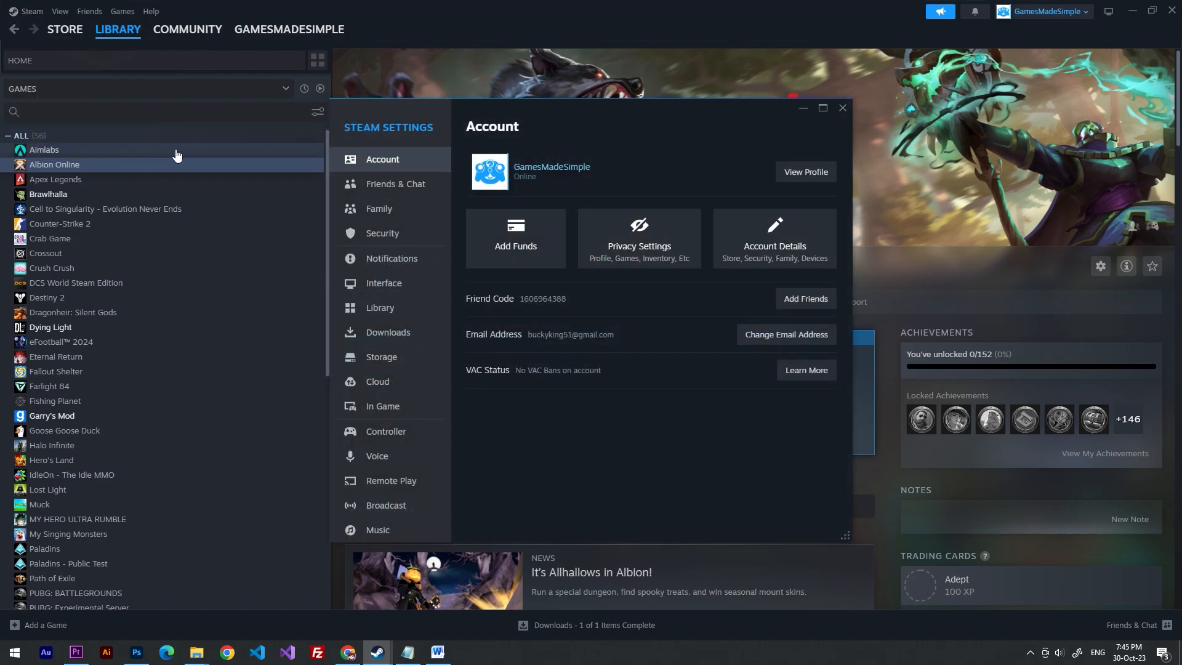
mouse_move(390, 406)
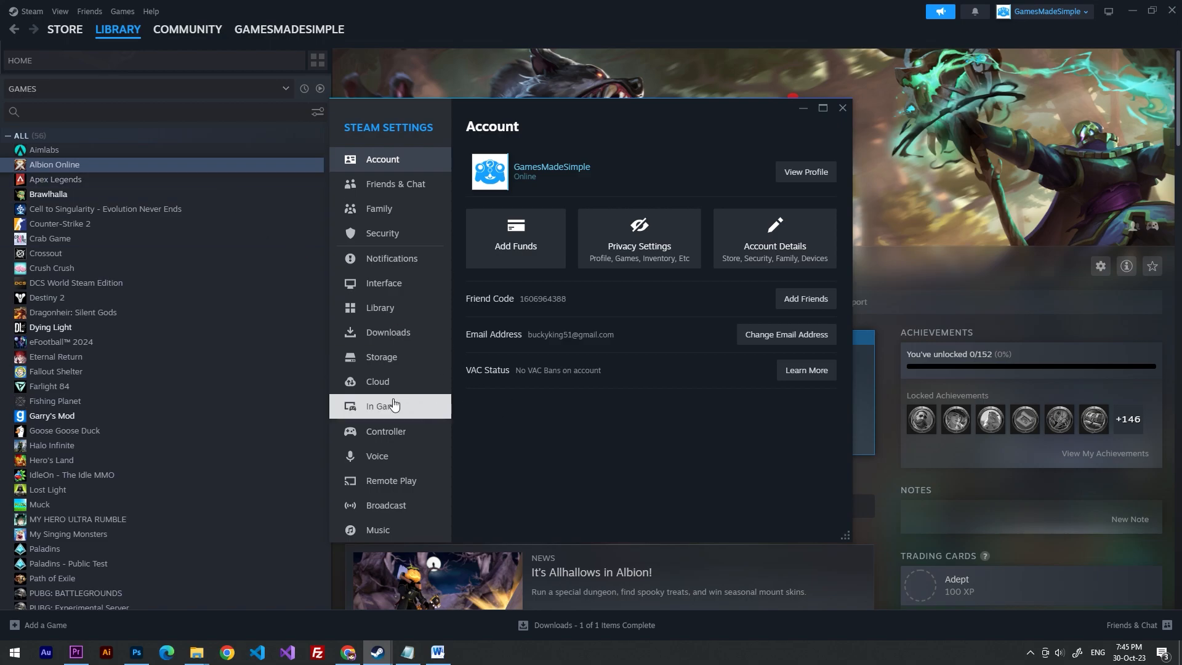
left_click(383, 406)
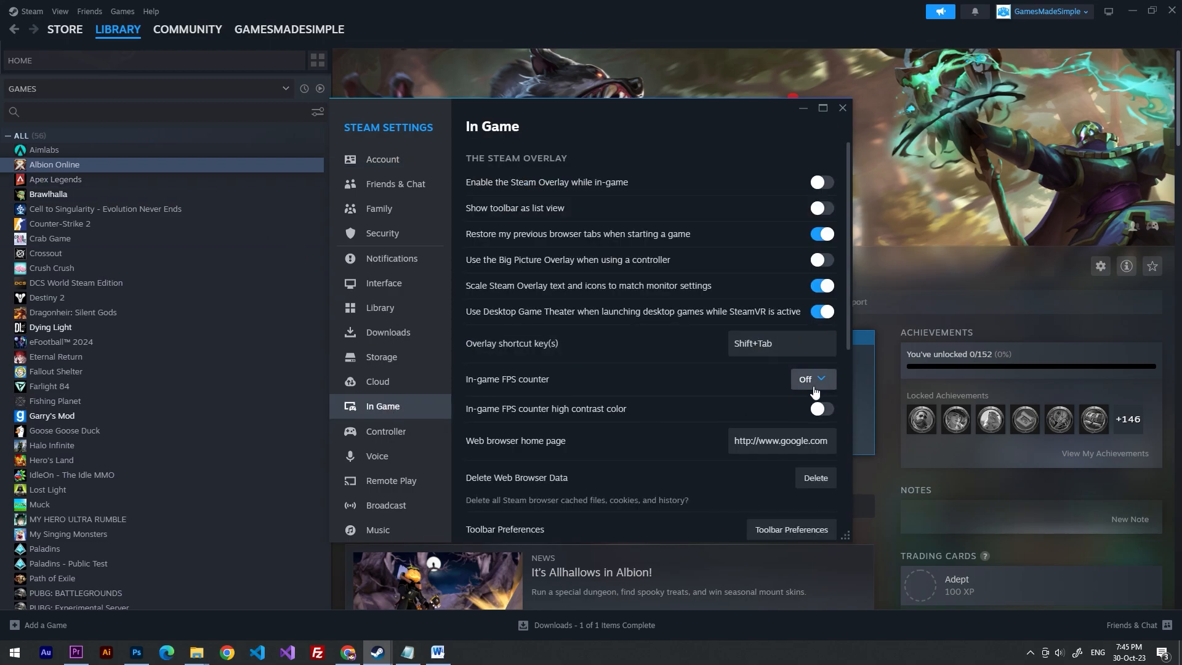
Set the in-game FPS counter to Top-right and enable its high contrast color.
left_click(811, 380)
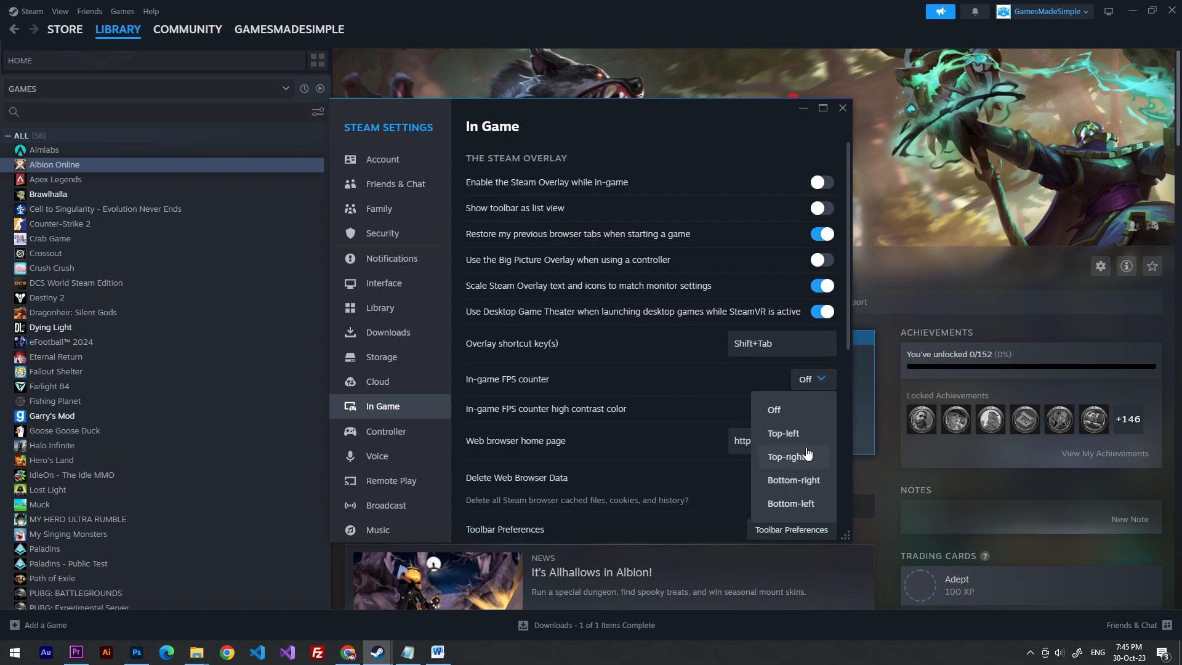
left_click(789, 457)
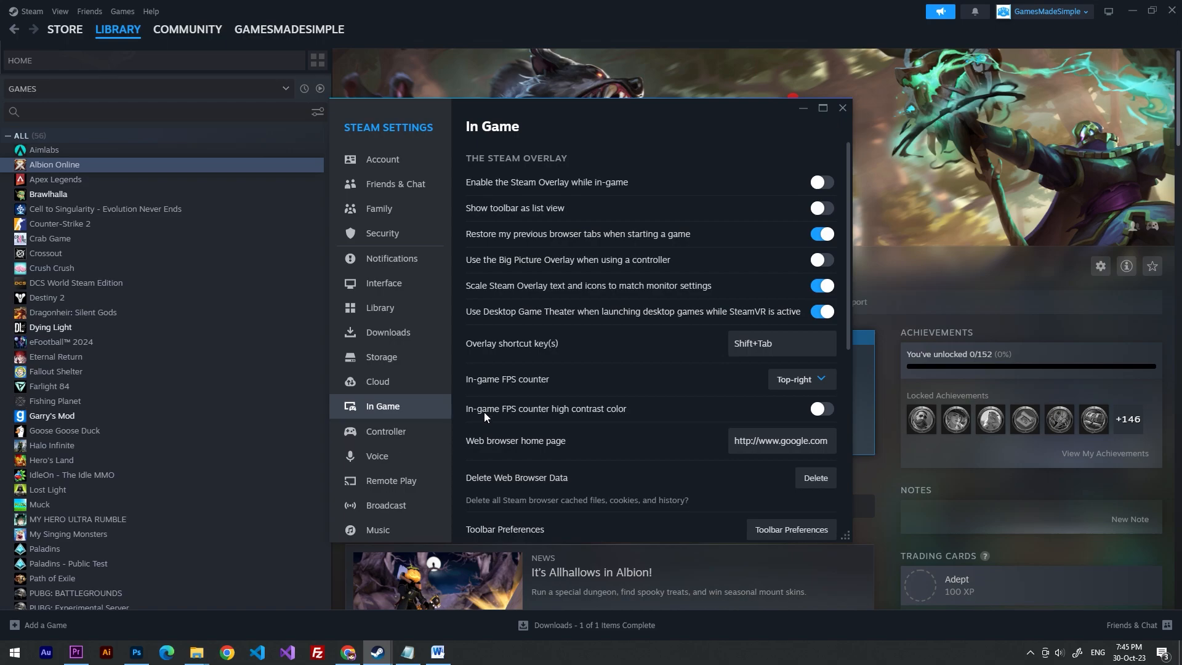
mouse_move(525, 416)
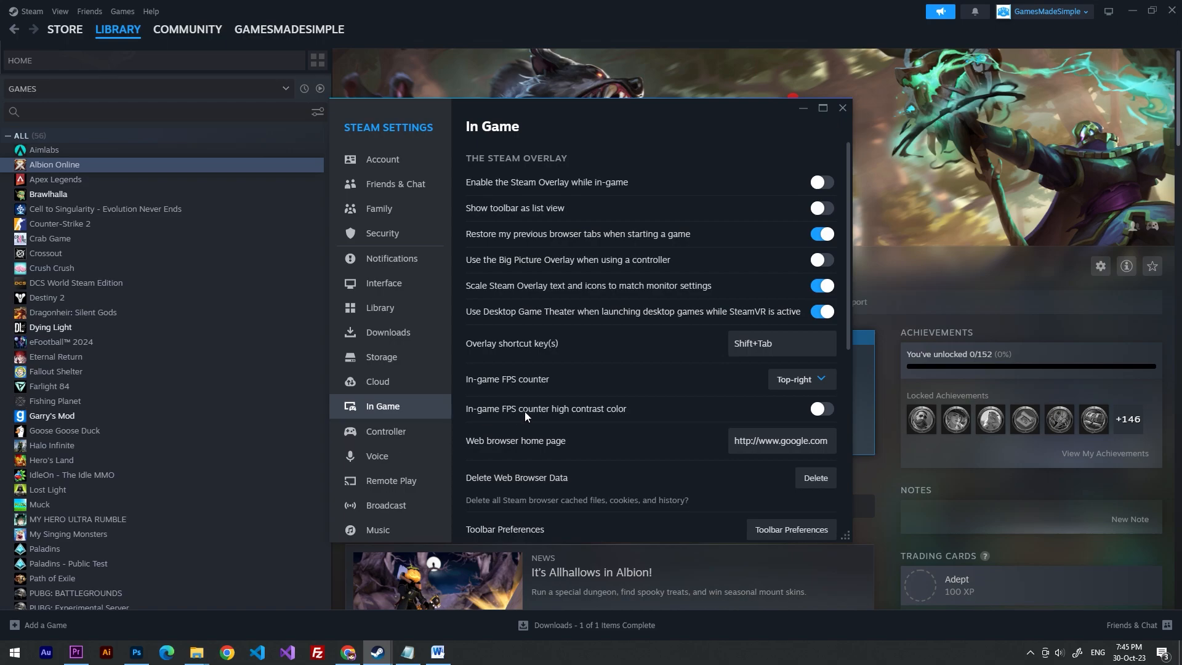
mouse_move(839, 420)
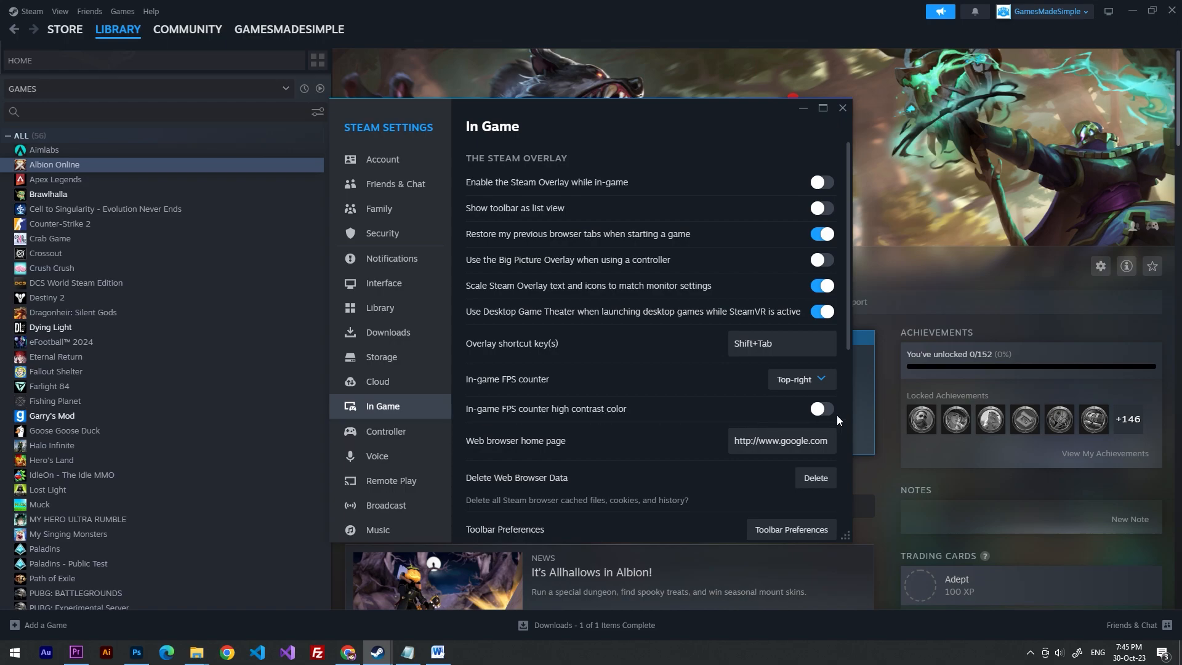
left_click(819, 409)
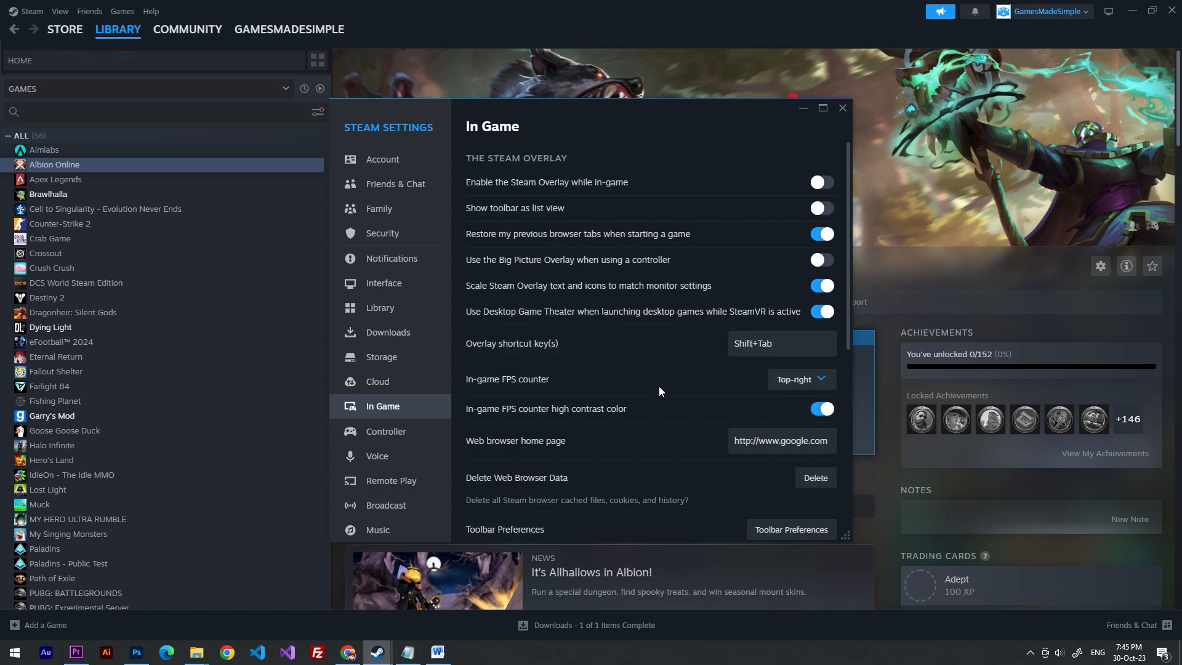
mouse_move(644, 375)
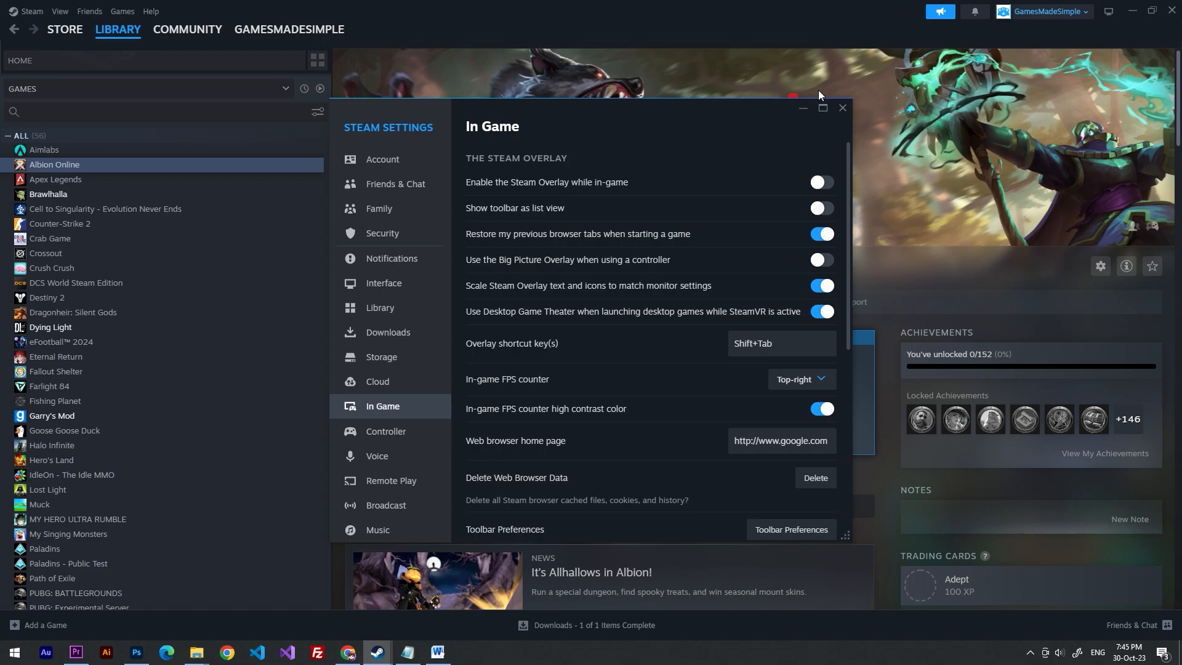
Close the Steam Settings window.
left_click(842, 108)
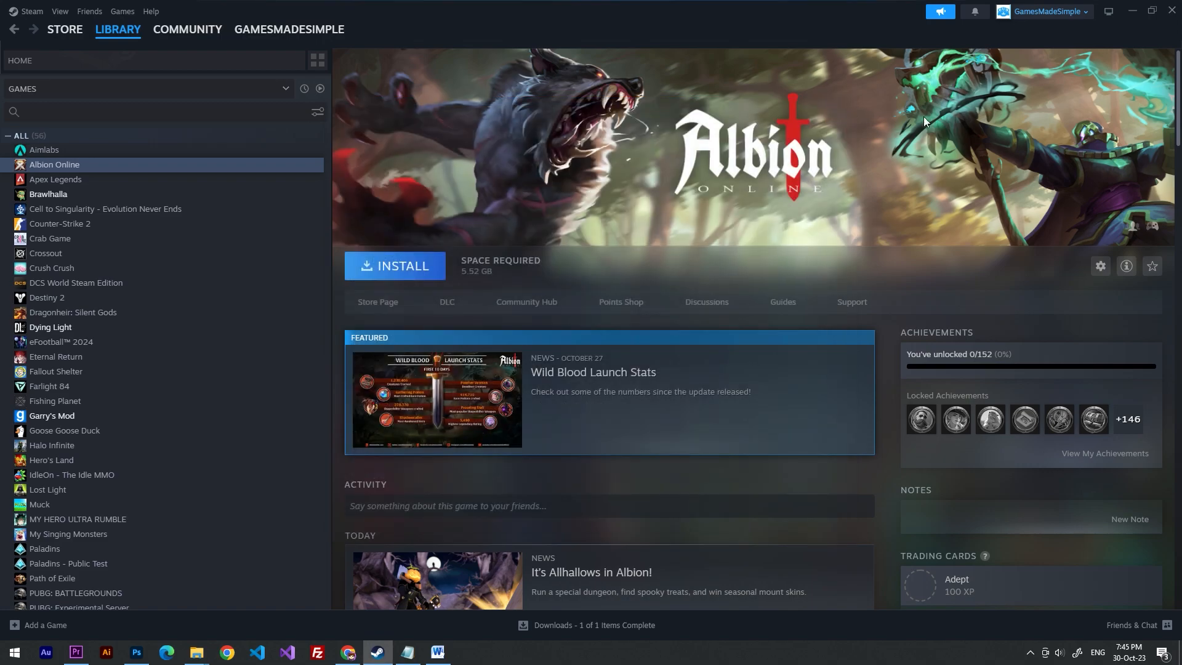
mouse_move(1143, 14)
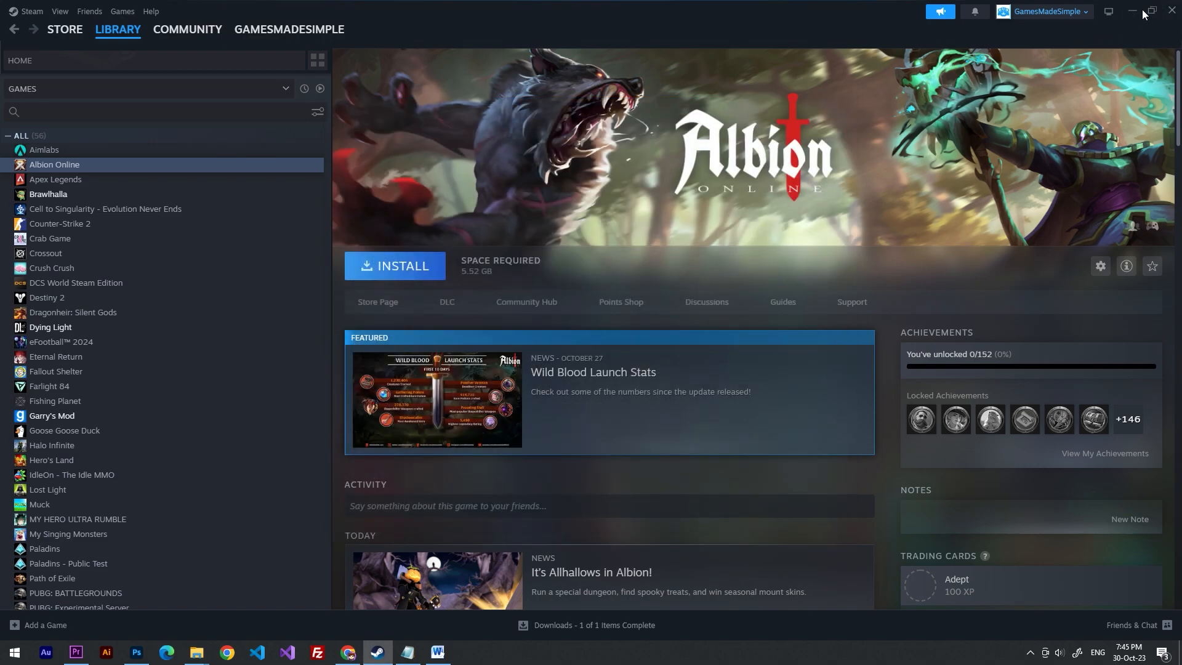